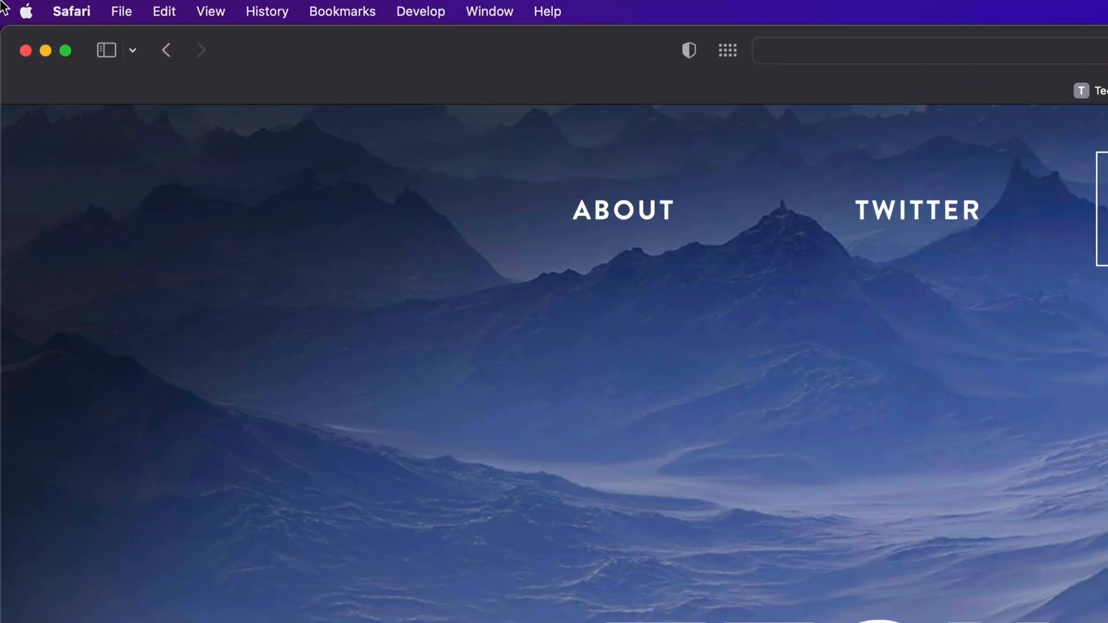
Reveal the Apple menu showing the App Store has 7 updates waiting.
click(30, 12)
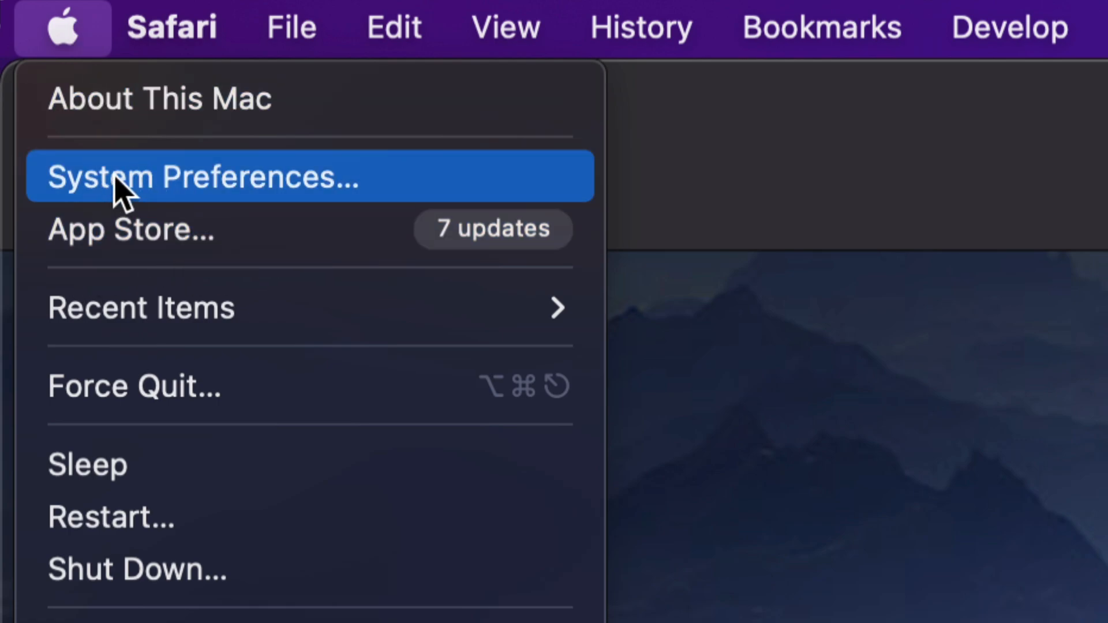
mouse_move(248, 245)
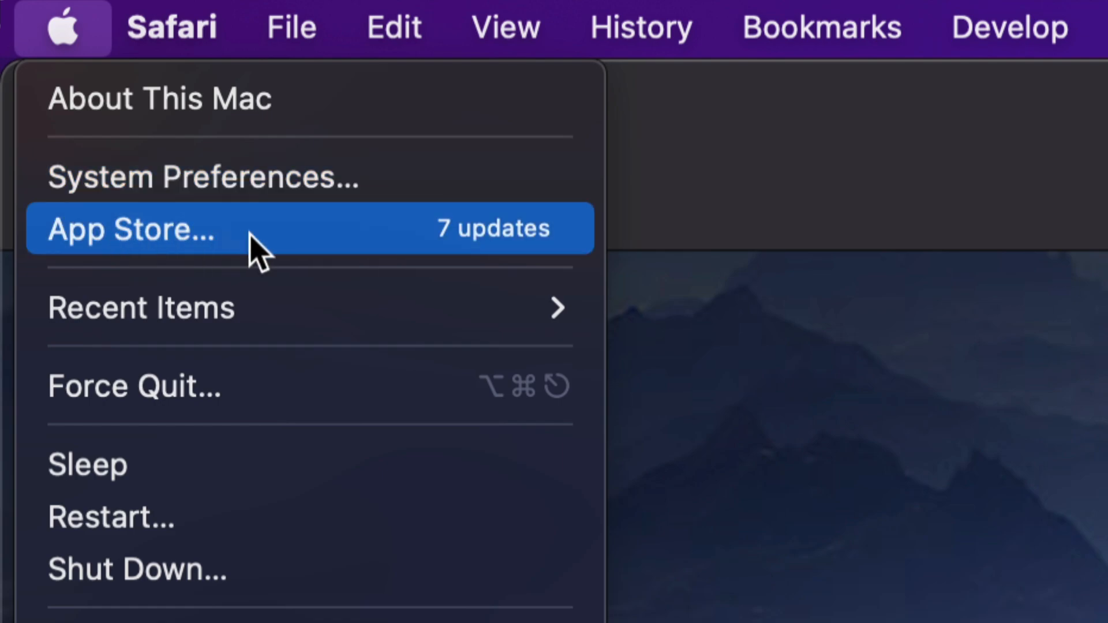
mouse_move(329, 245)
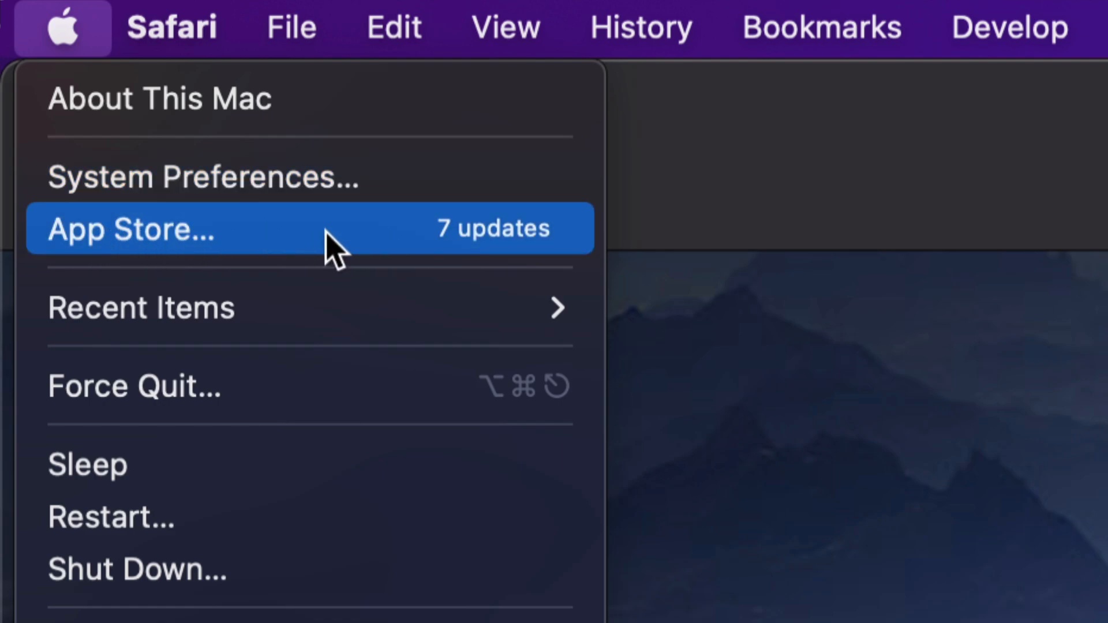
Go to the App Store Updates page listing seven pending updates, including Office apps and Final Cut Pro.
click(129, 228)
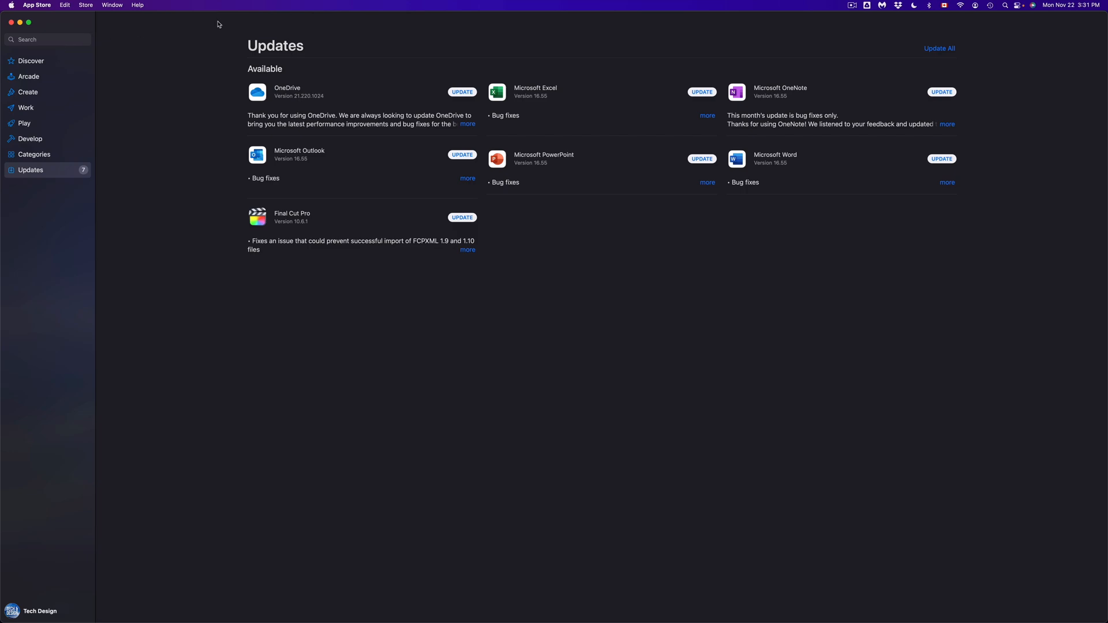
mouse_move(346, 226)
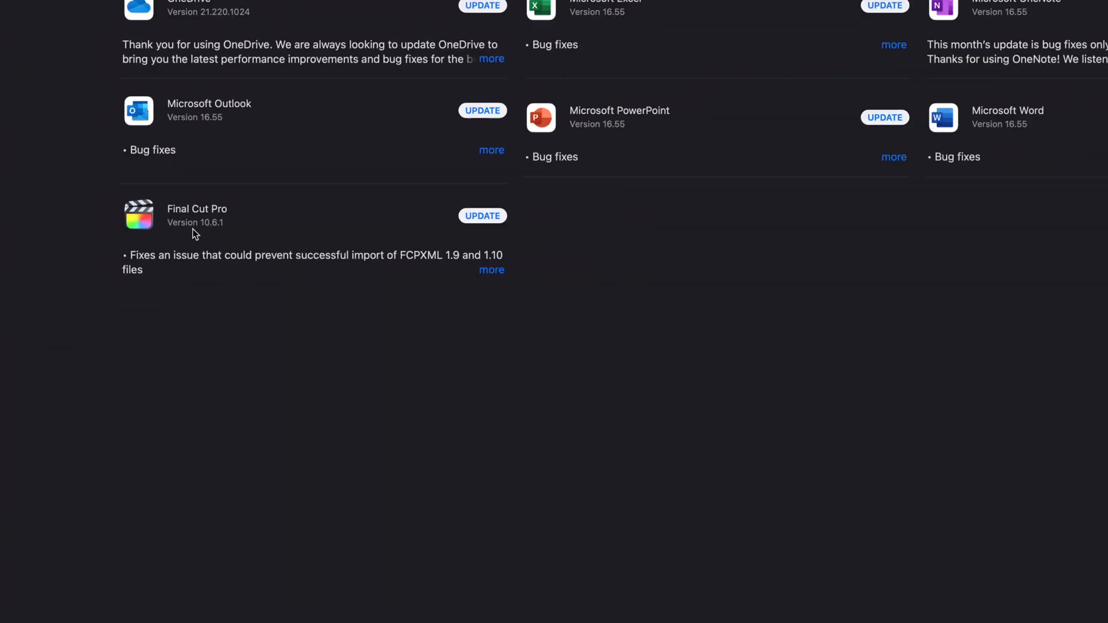
scroll(up, 3)
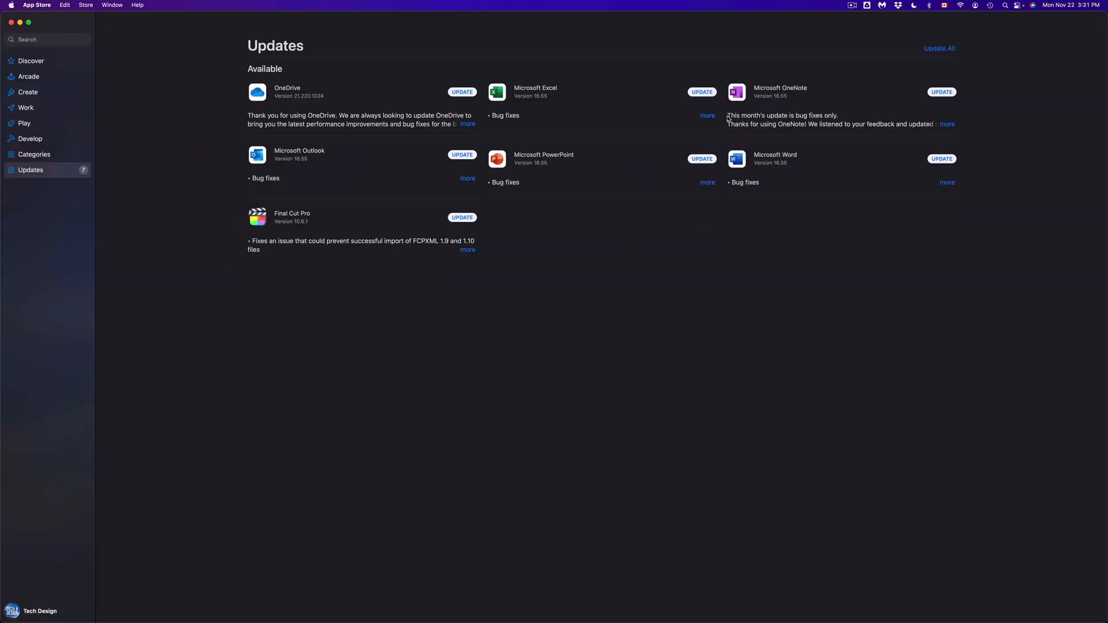
mouse_move(580, 150)
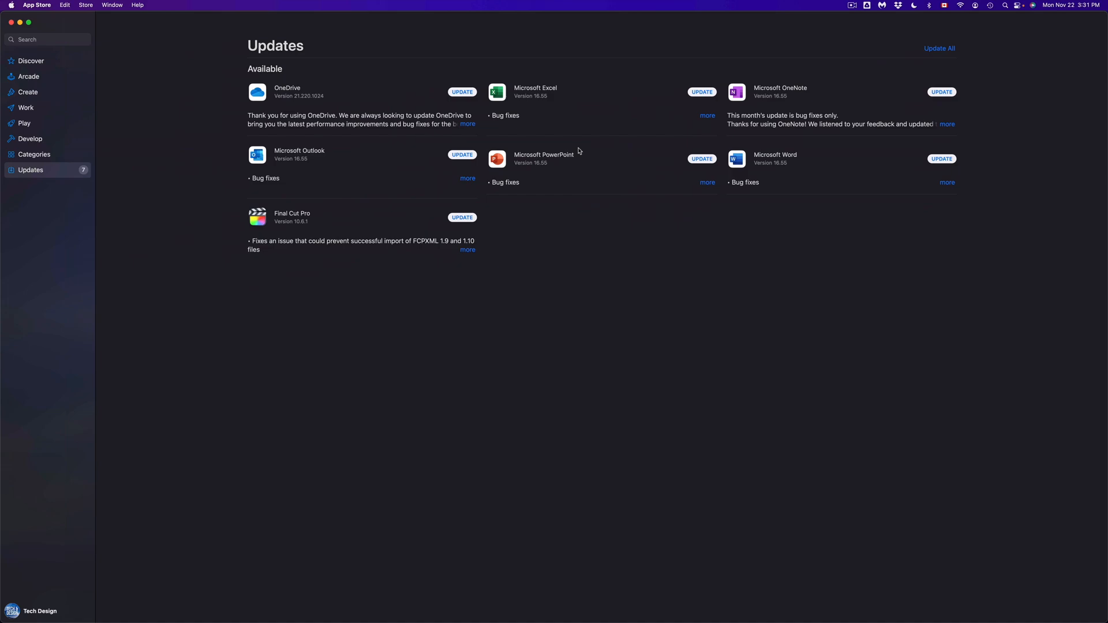
mouse_move(958, 22)
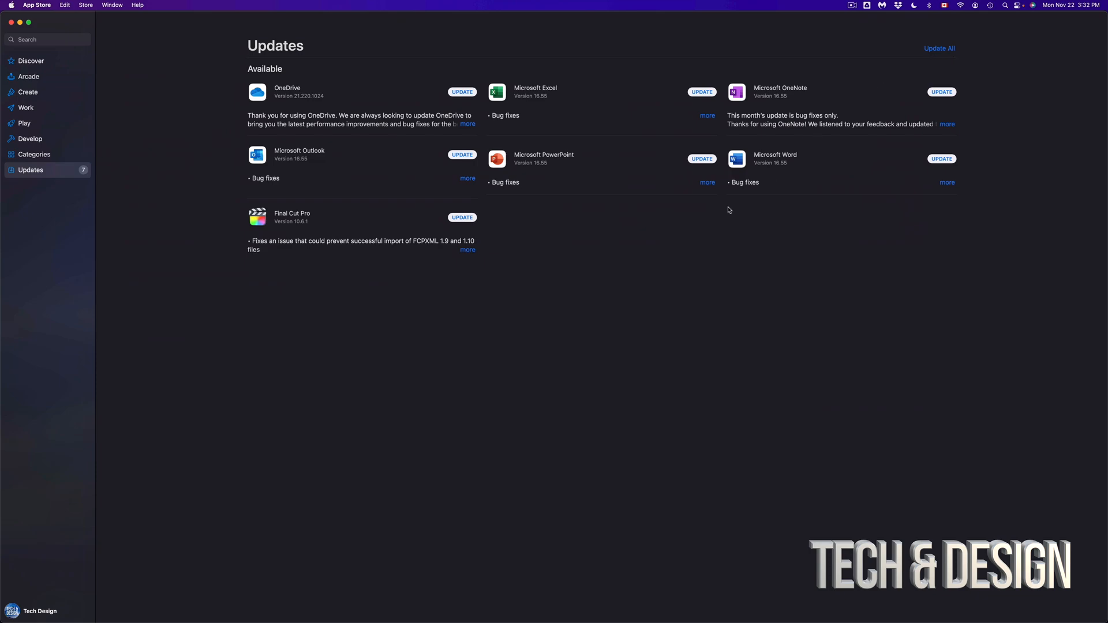
mouse_move(317, 132)
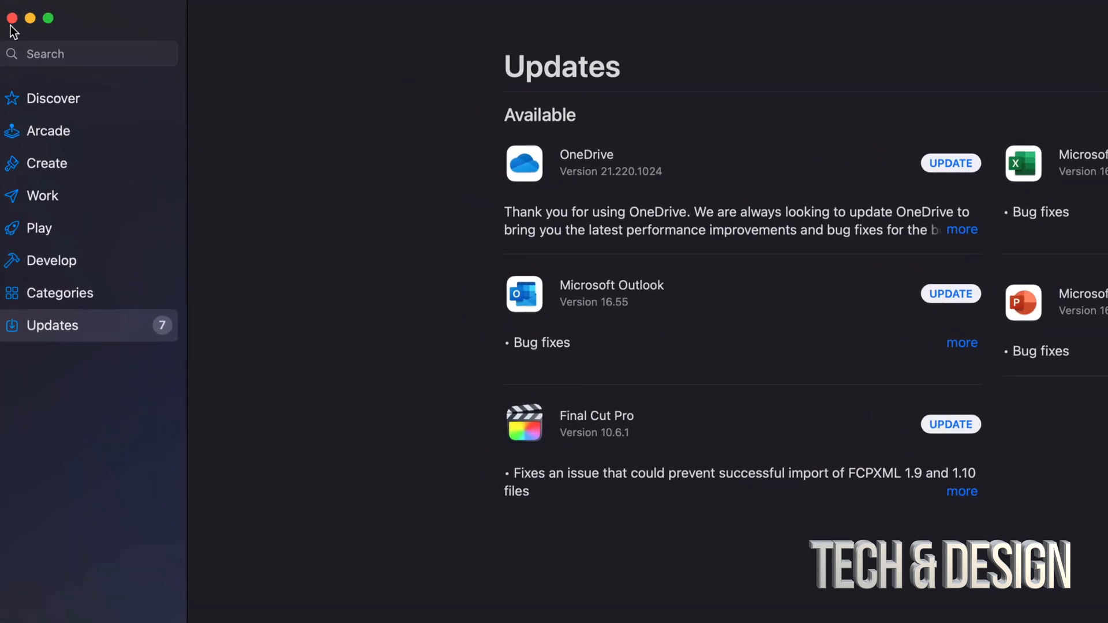
click(86, 53)
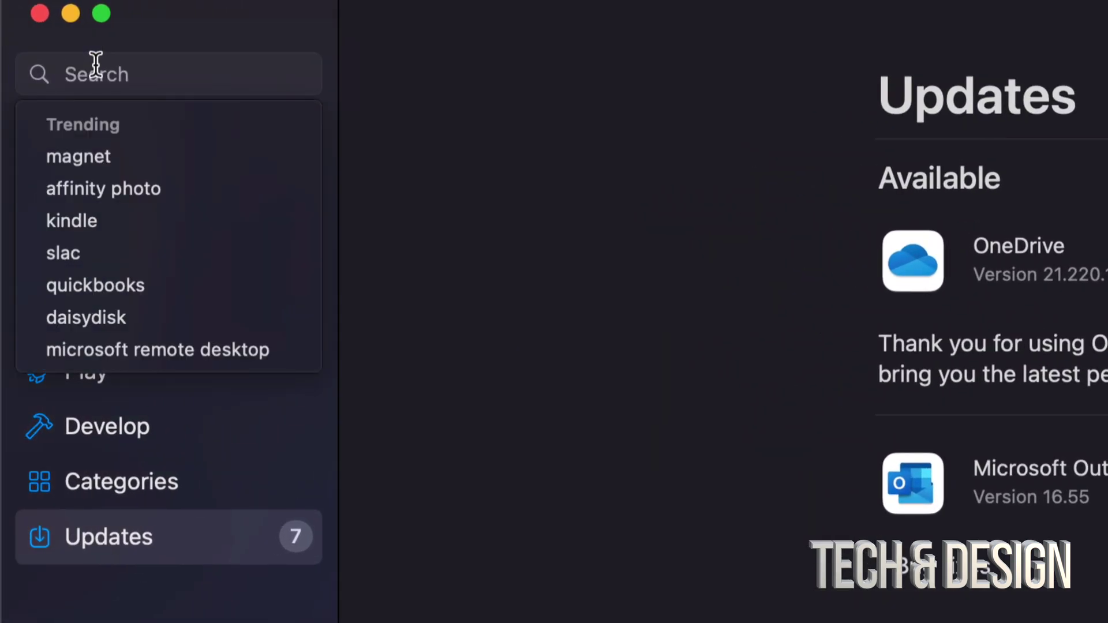
text(final cut pro)
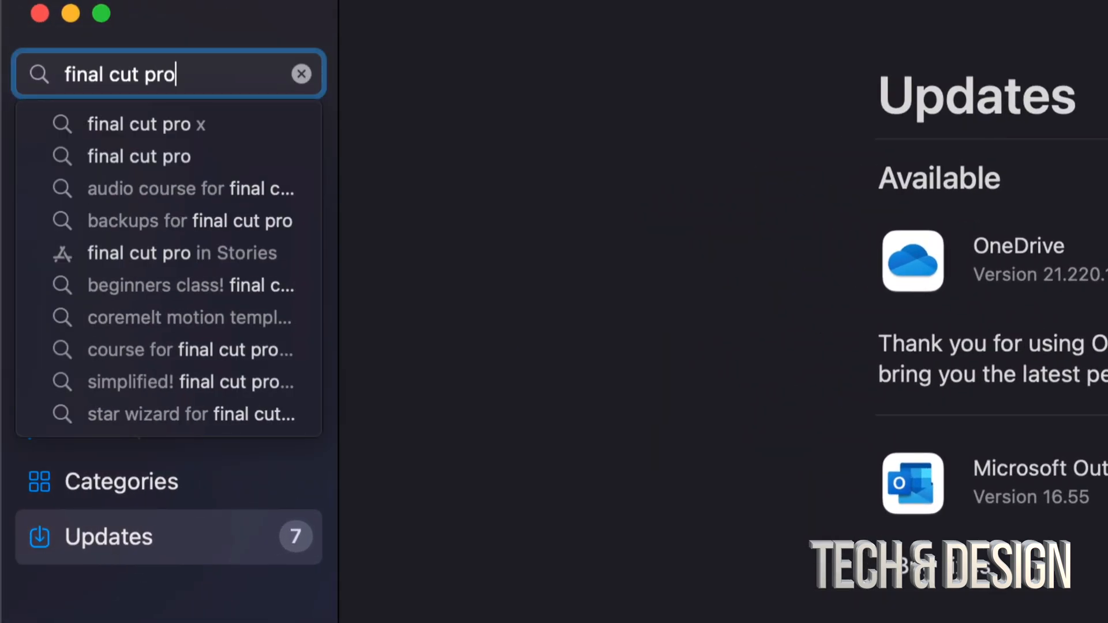
key(Return)
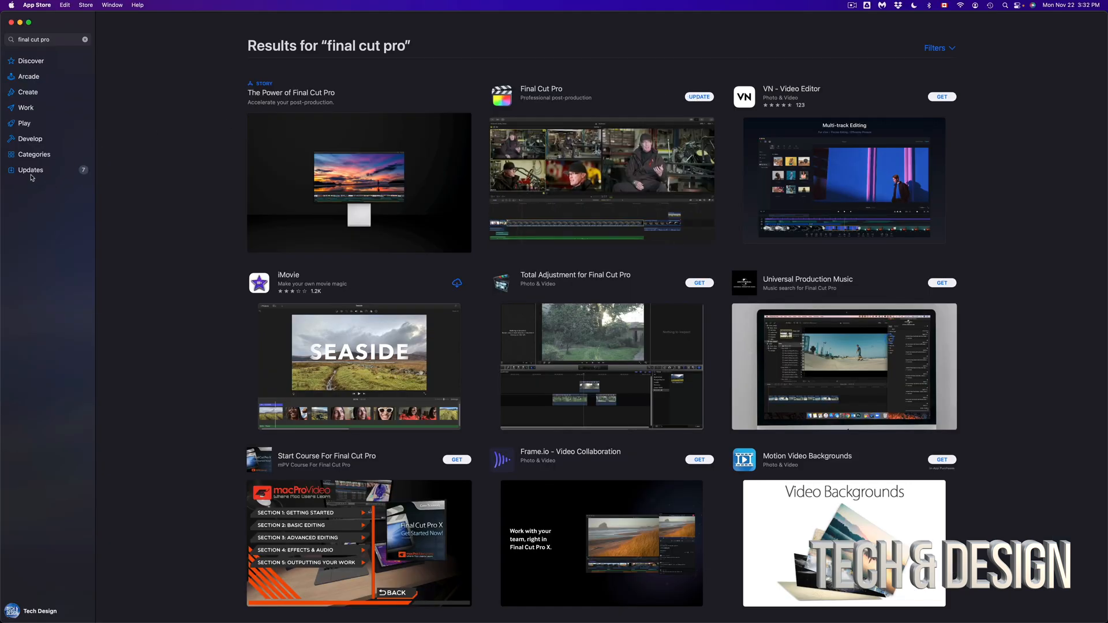
click(30, 169)
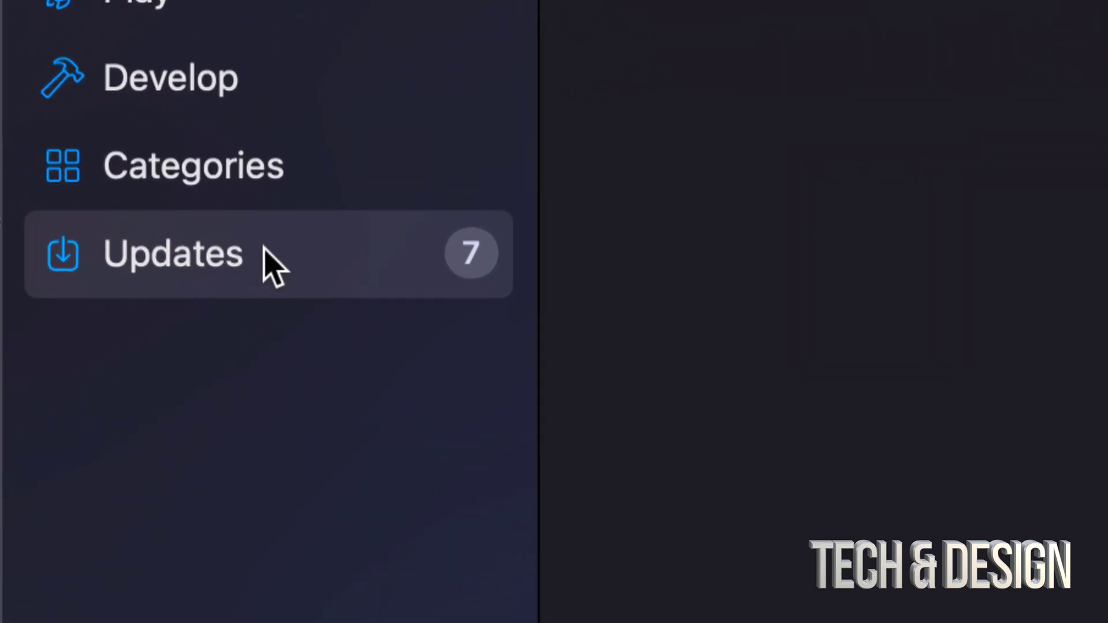
click(151, 255)
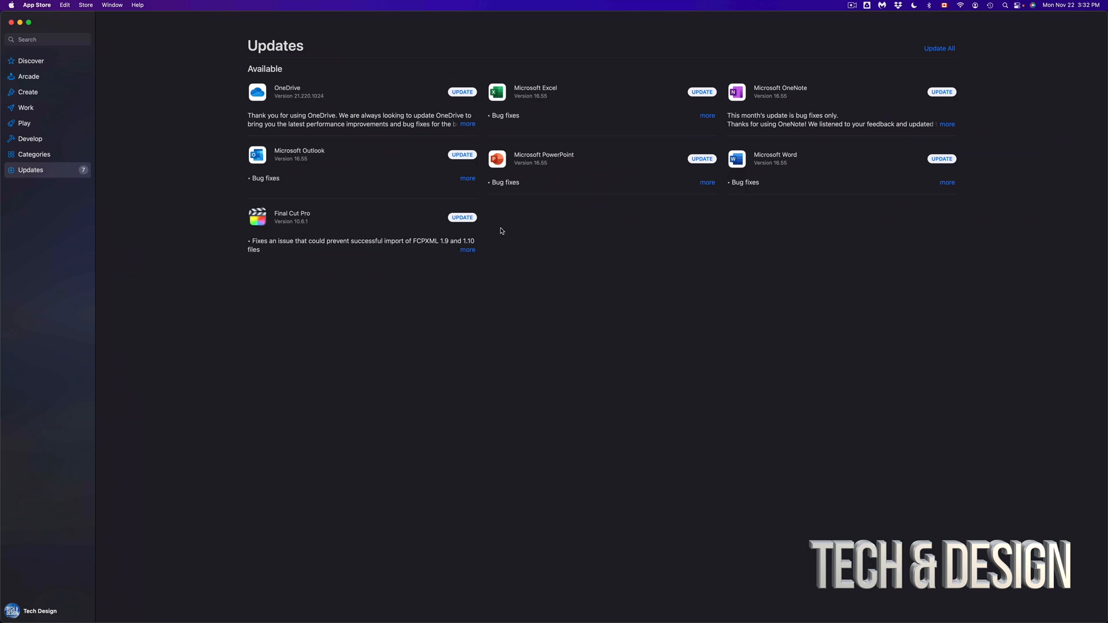
click(467, 249)
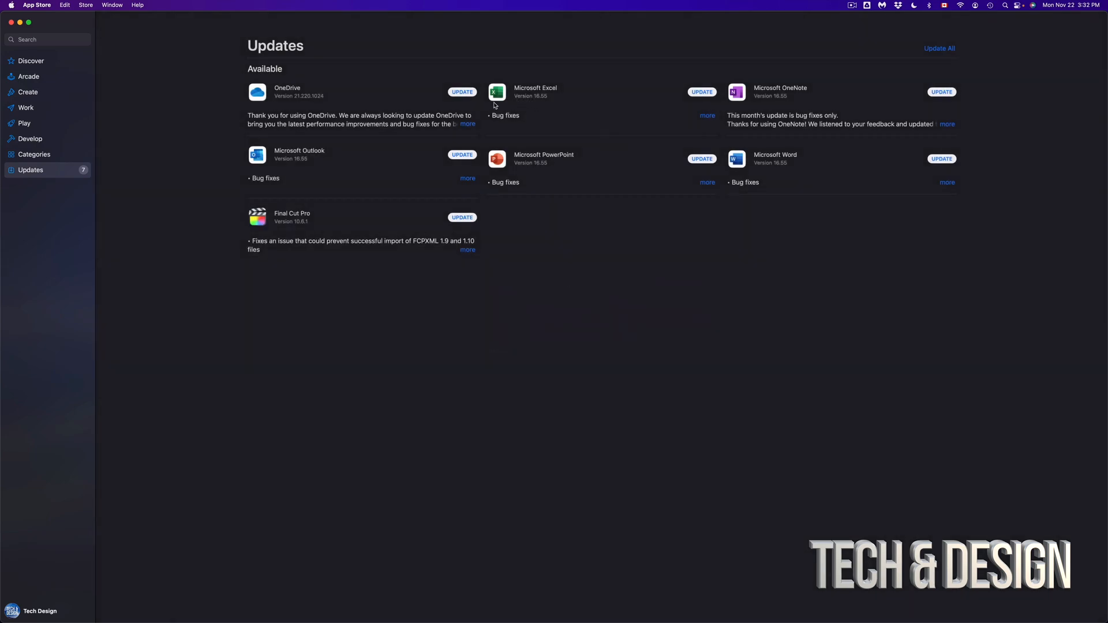
mouse_move(710, 117)
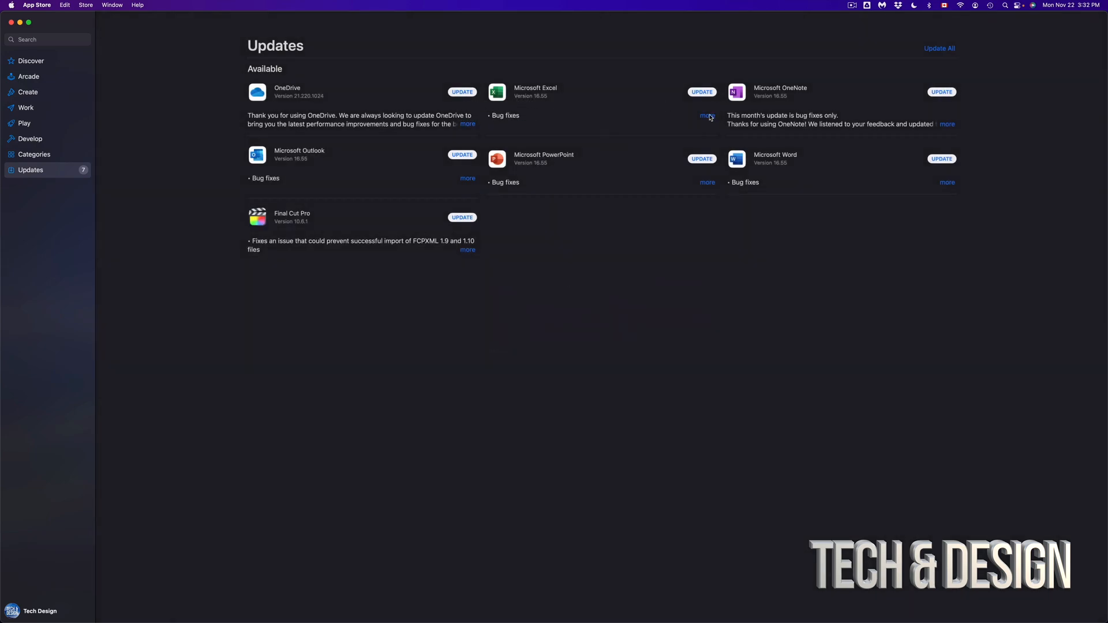
click(706, 115)
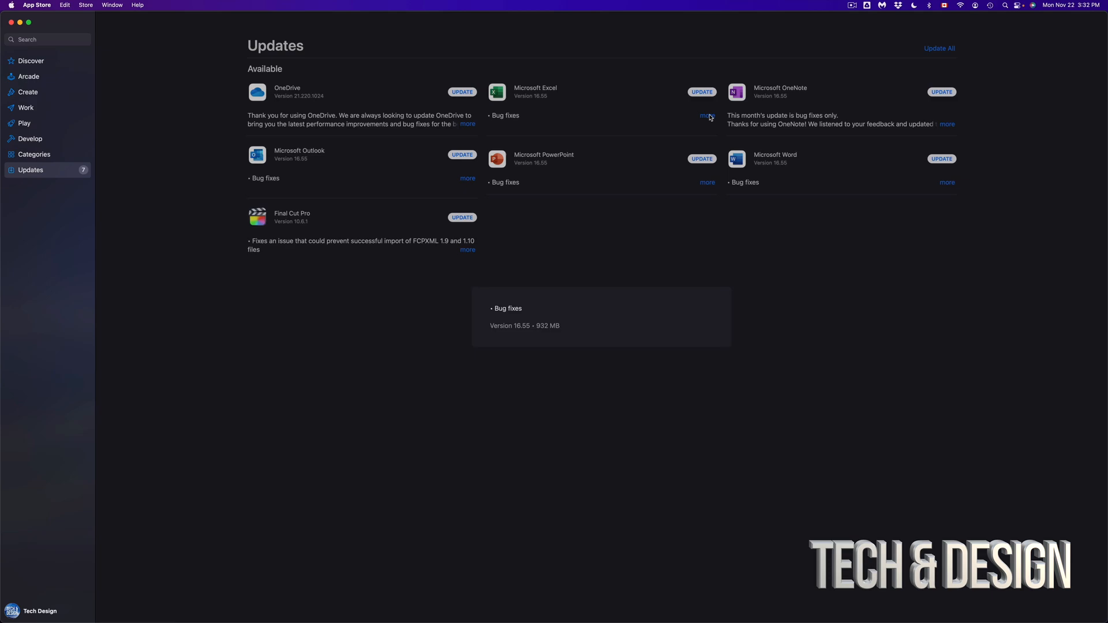
mouse_move(963, 186)
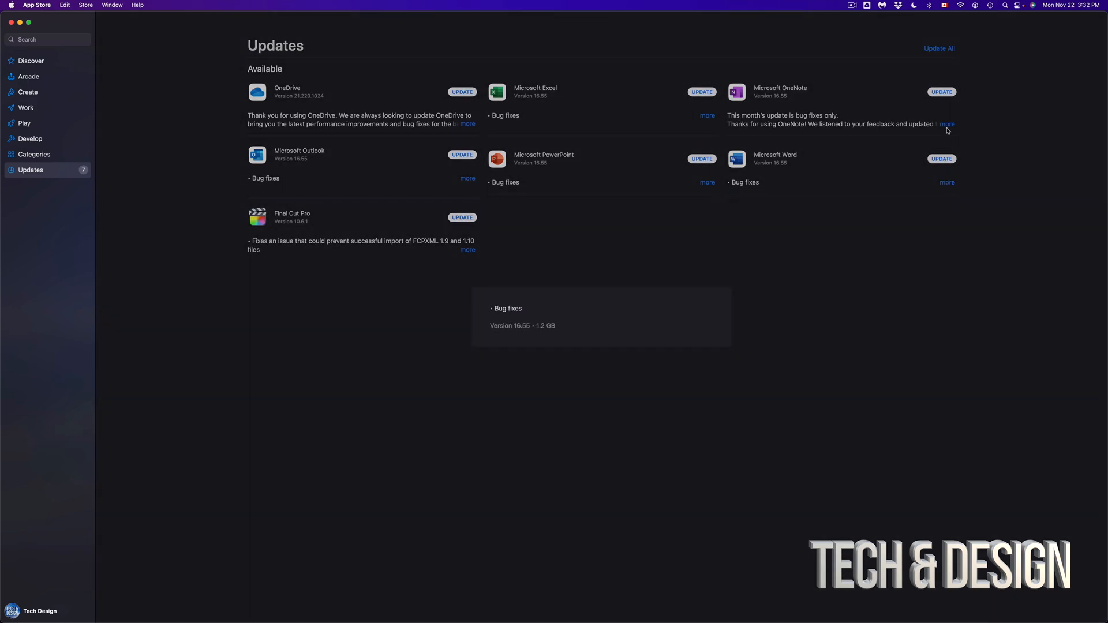
click(946, 124)
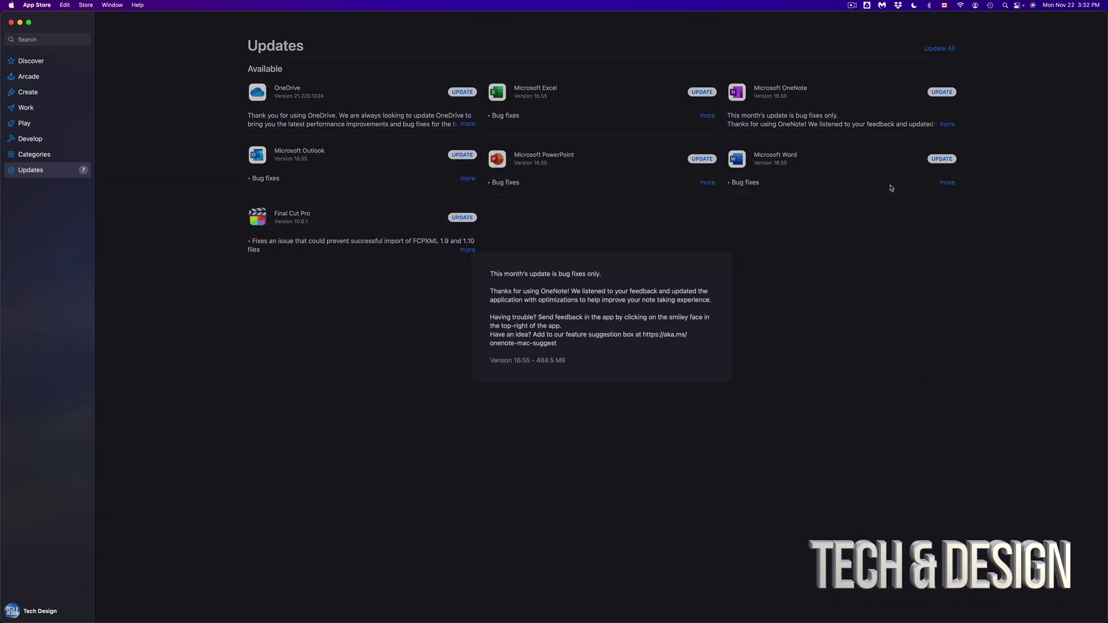
click(706, 182)
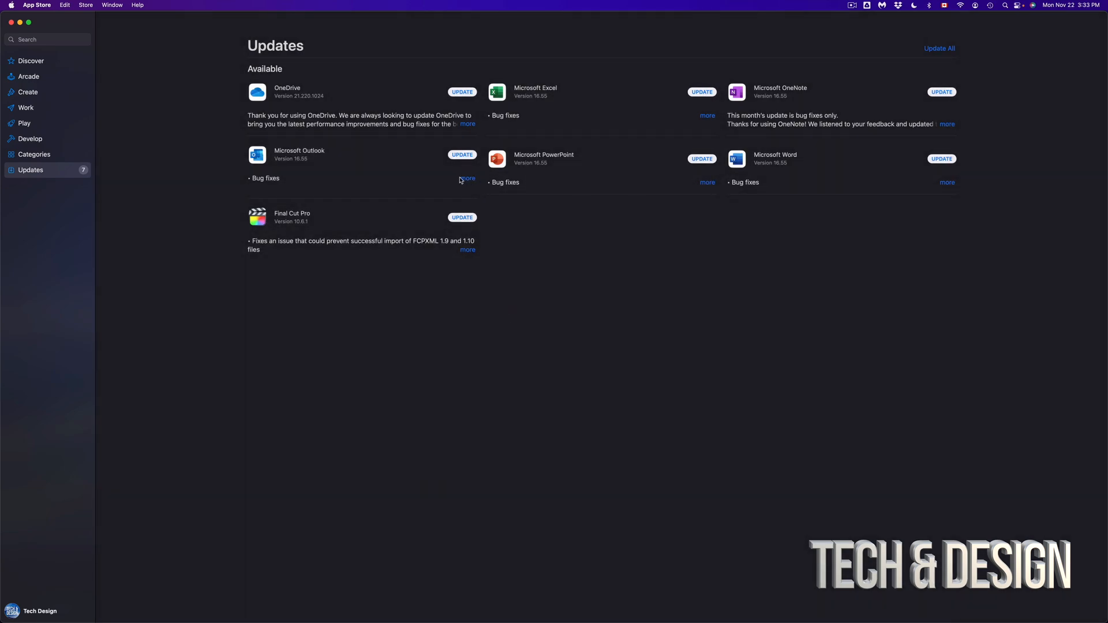
mouse_move(679, 259)
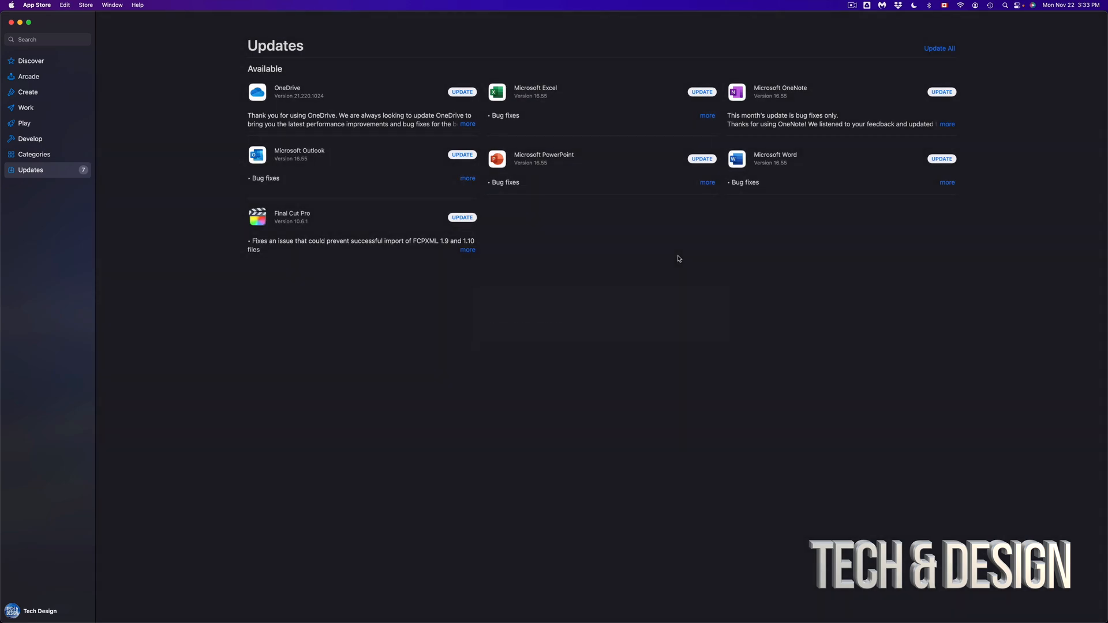
mouse_move(979, 33)
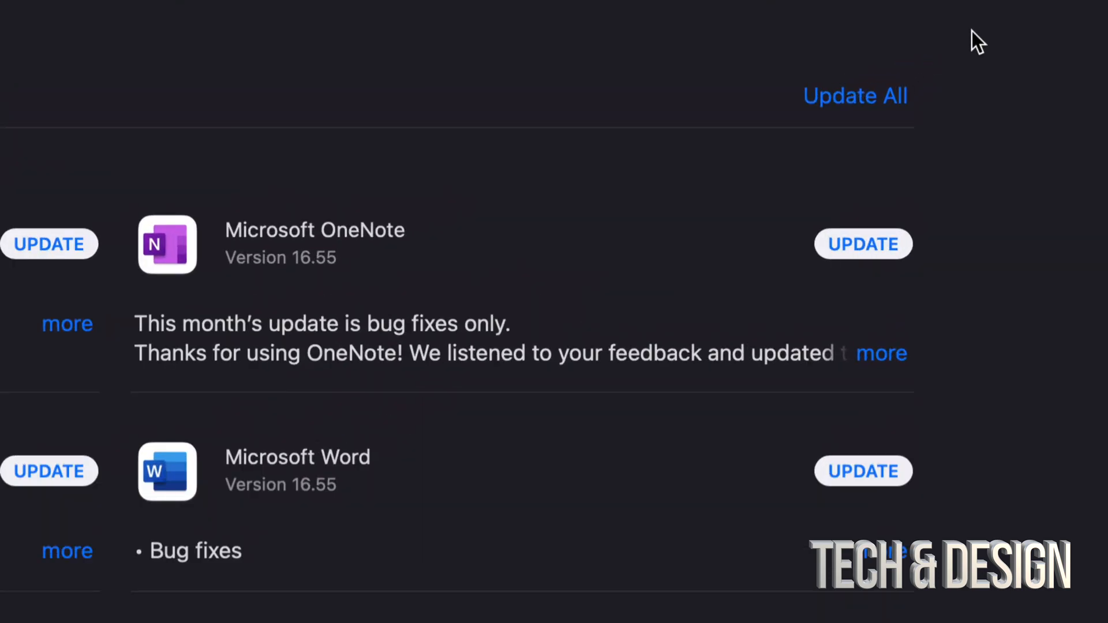
Run Update All so OneDrive finishes and the remaining six updates queue and download.
click(857, 96)
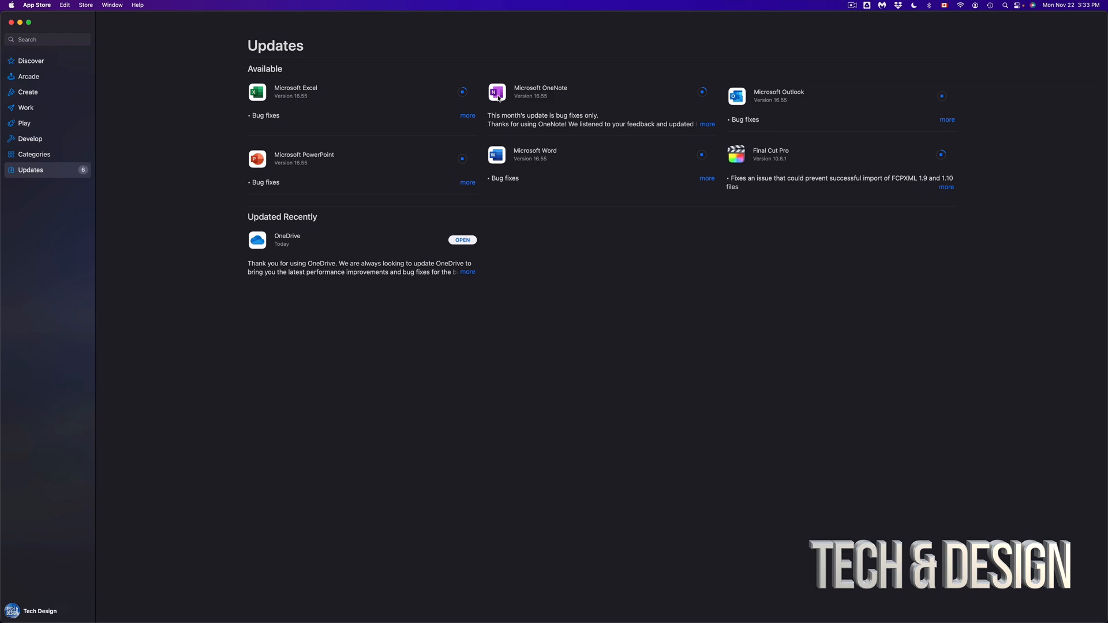
mouse_move(391, 96)
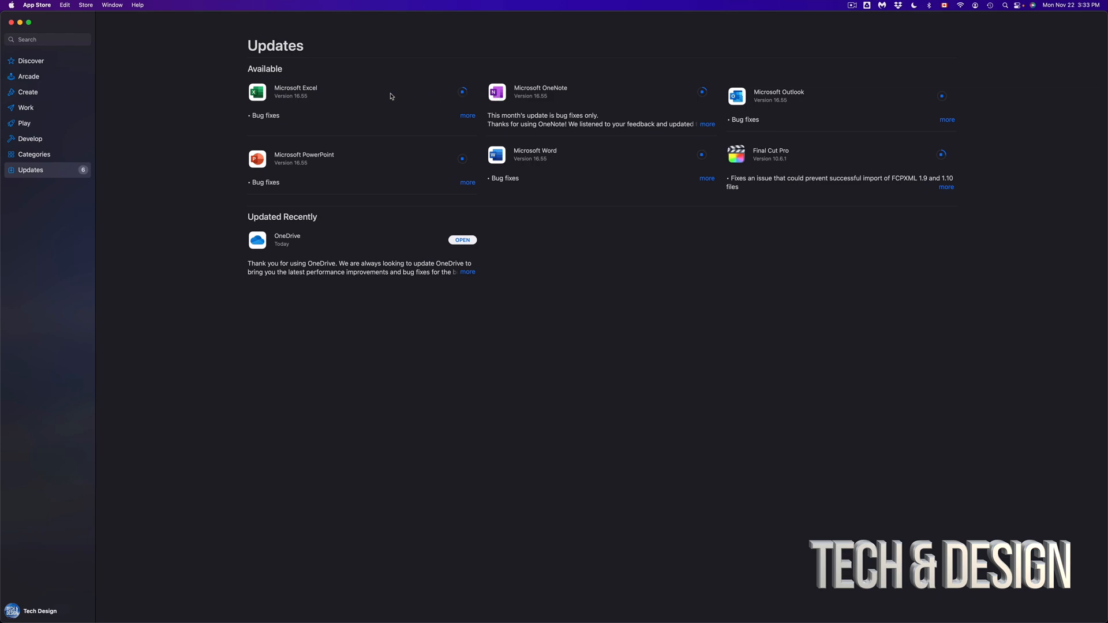
mouse_move(423, 92)
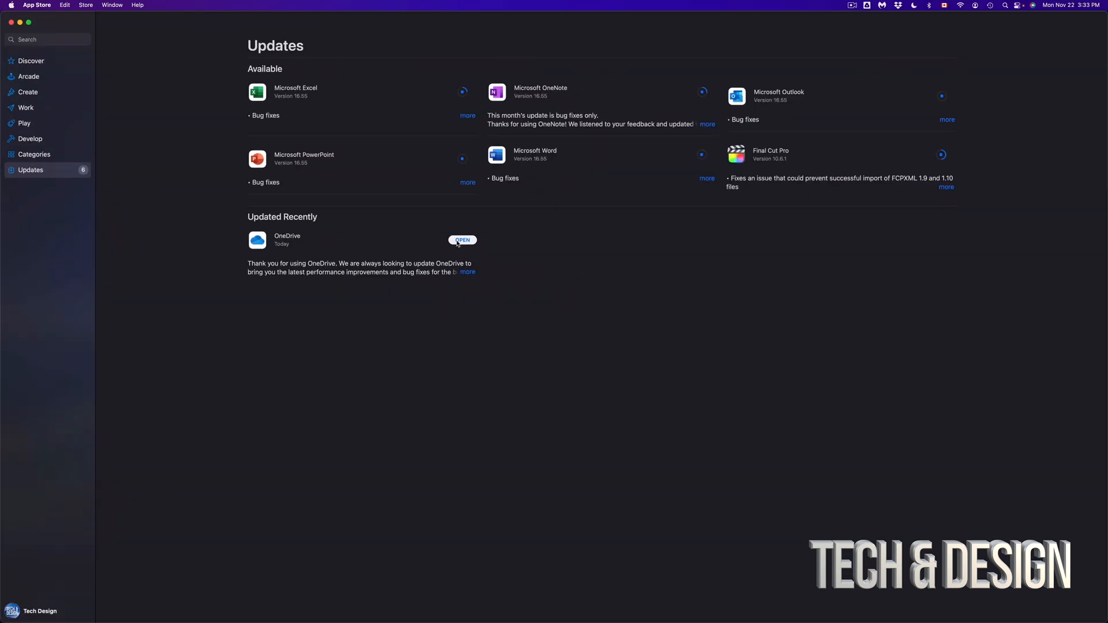
mouse_move(960, 147)
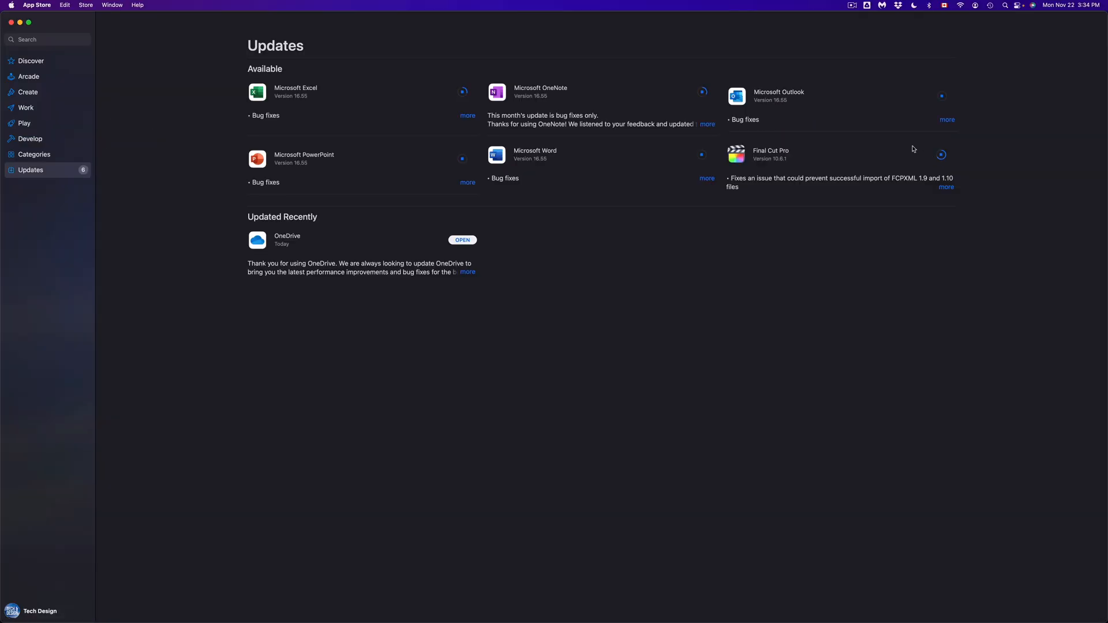
mouse_move(838, 152)
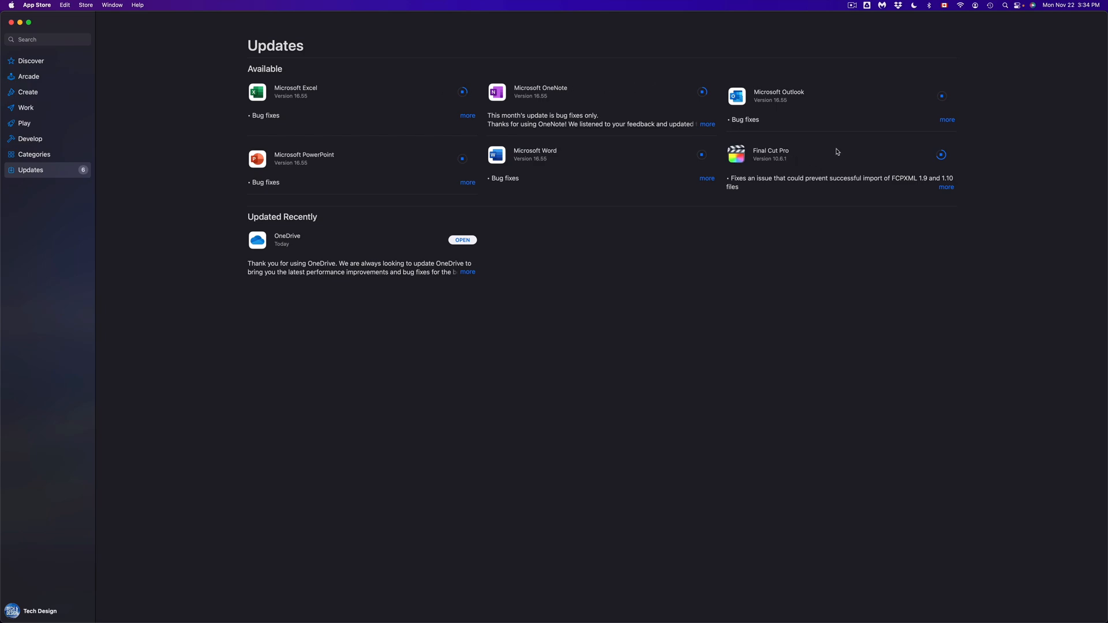
mouse_move(519, 109)
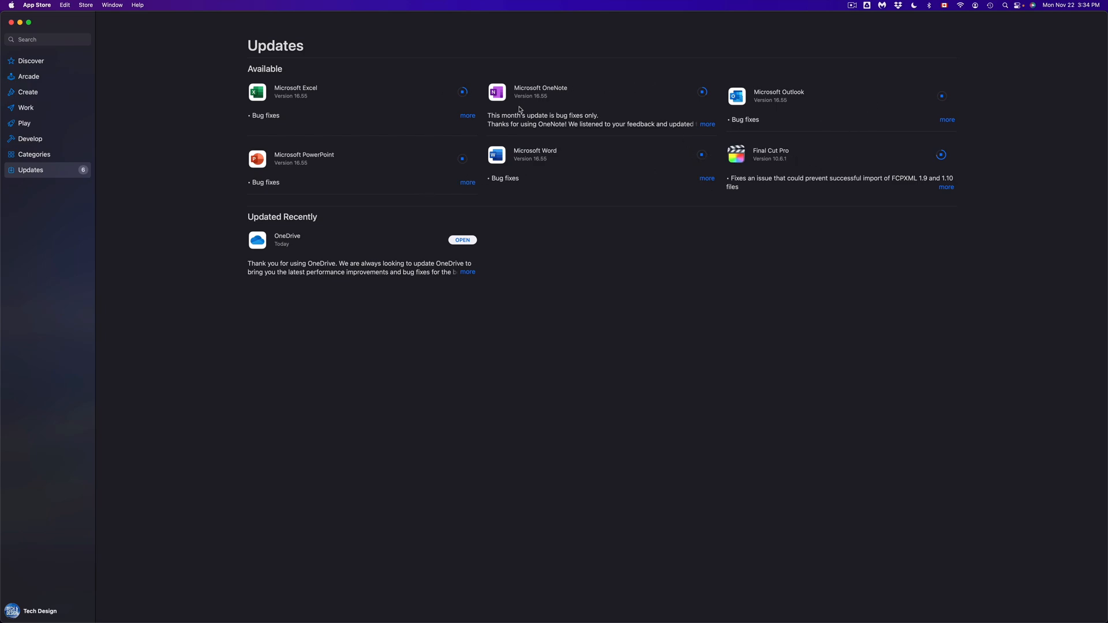
mouse_move(886, 179)
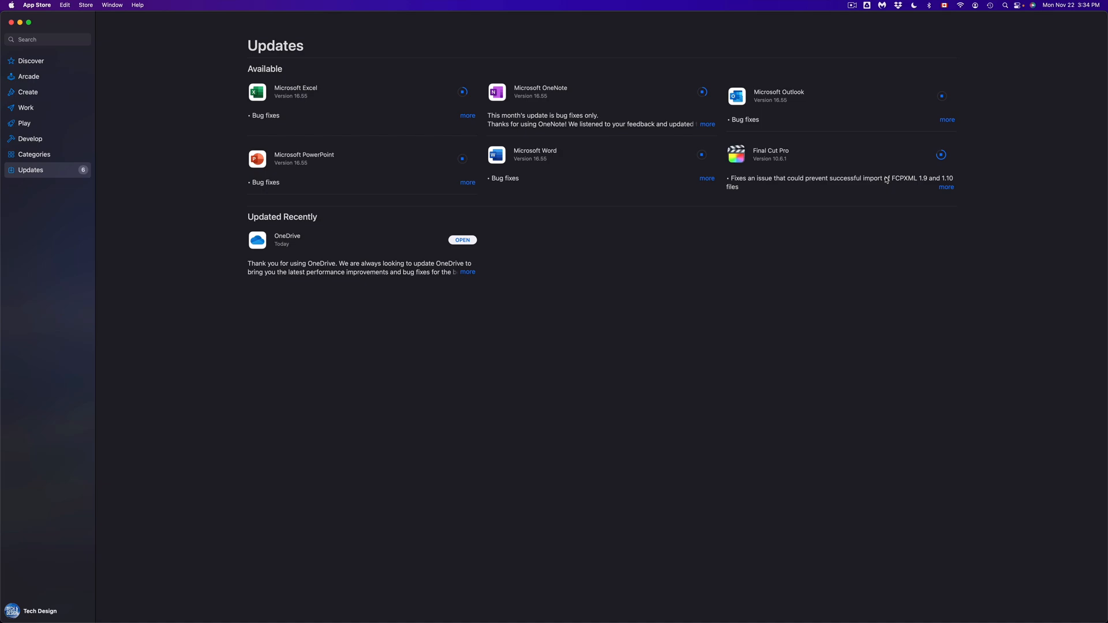
mouse_move(577, 137)
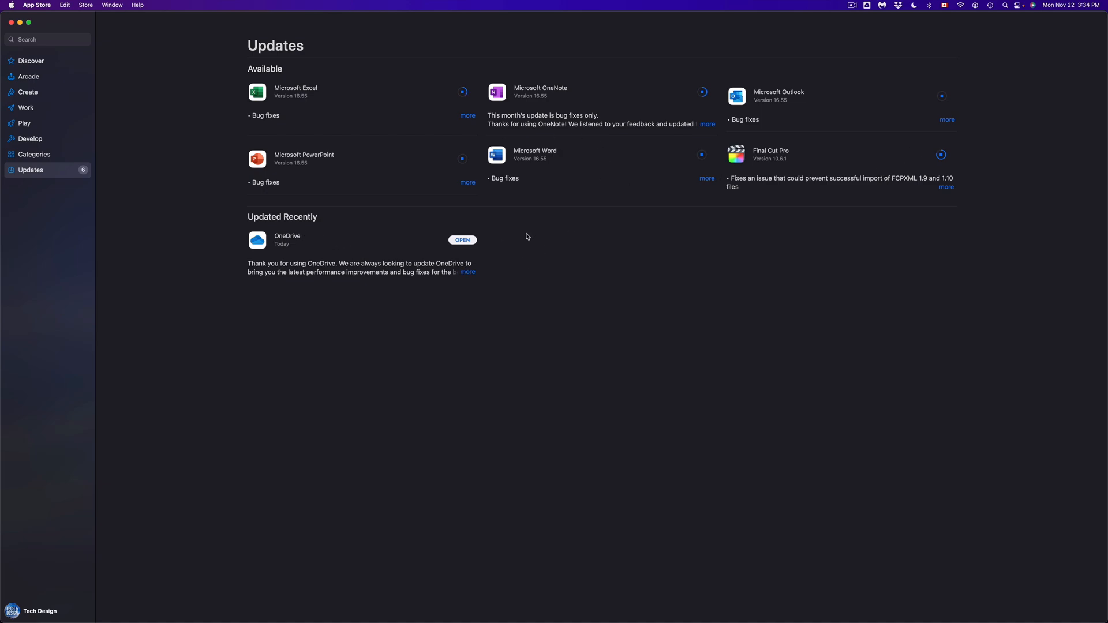
mouse_move(676, 115)
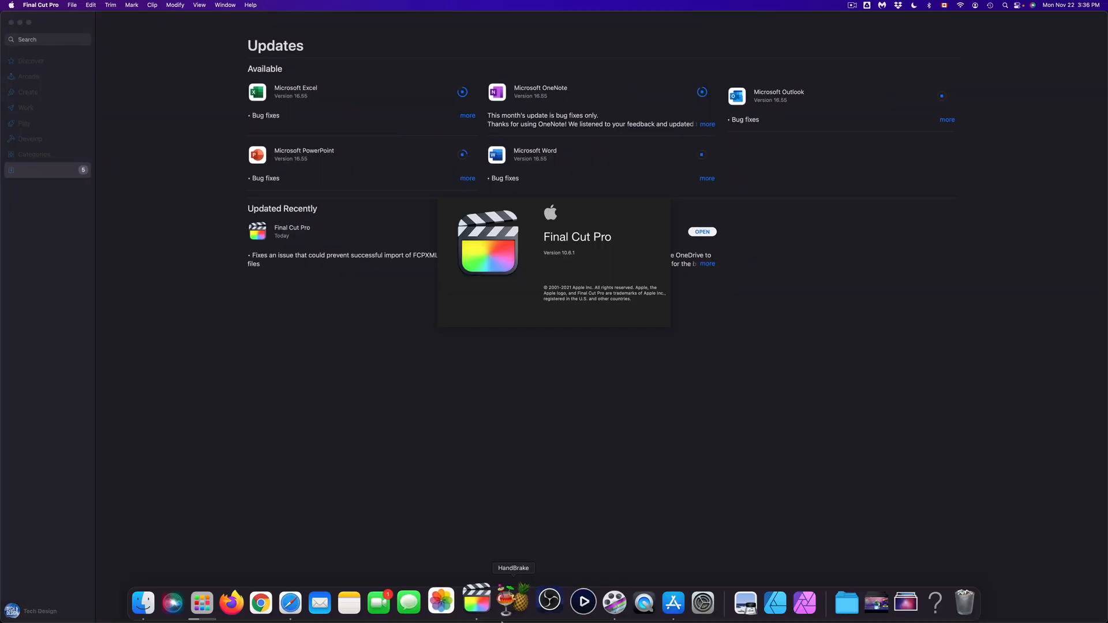
mouse_move(529, 584)
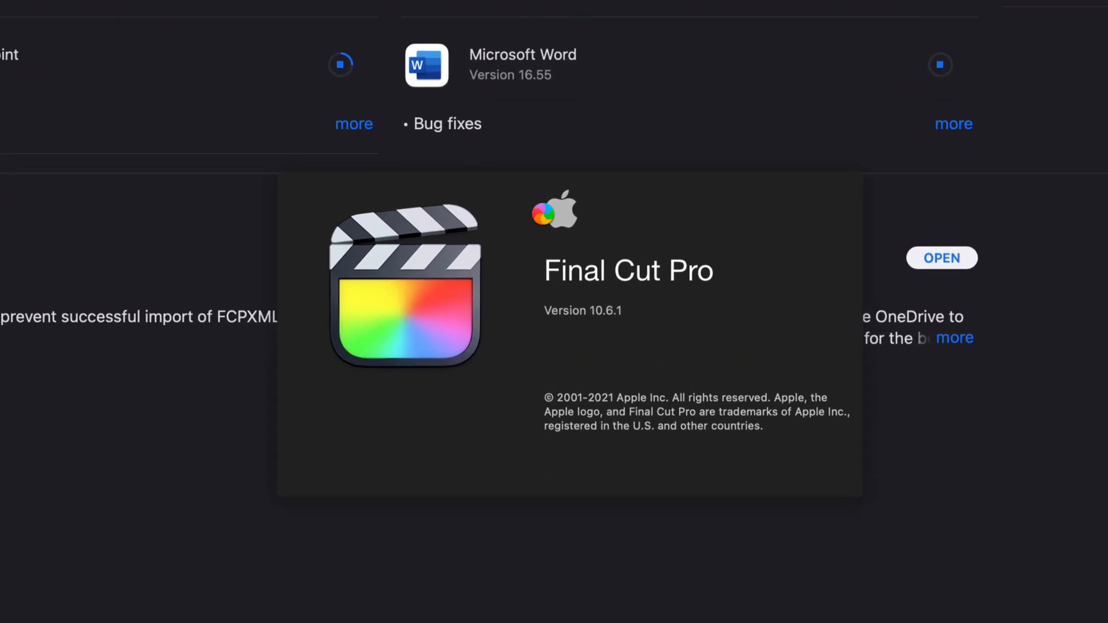
Launch the updated Final Cut Pro 10.6.1 and continue past What's New to the empty workspace.
click(942, 259)
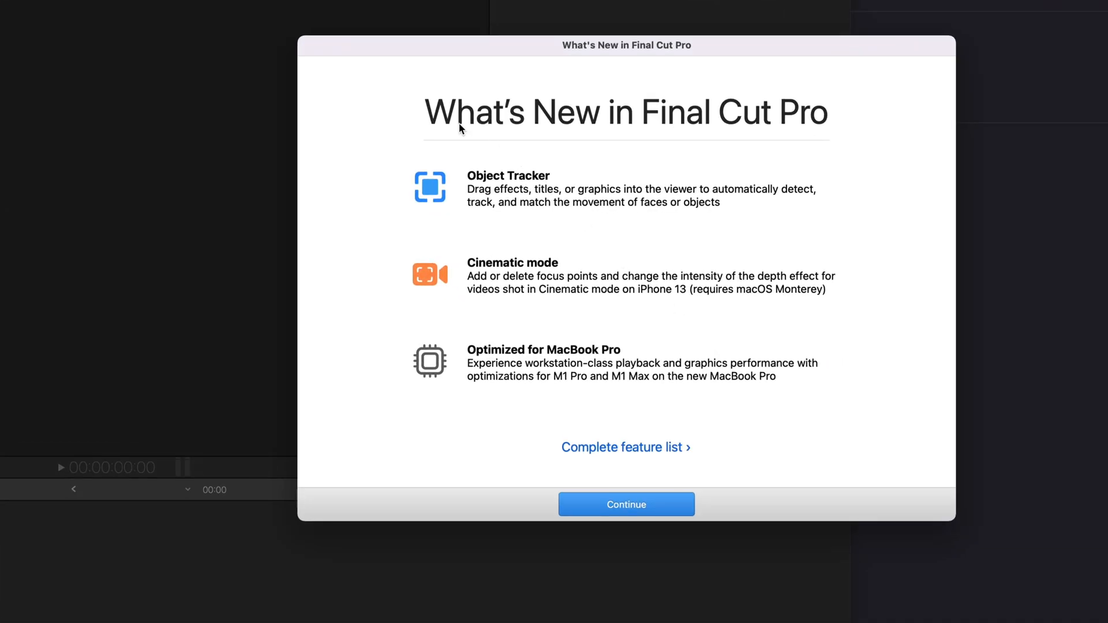
mouse_move(632, 519)
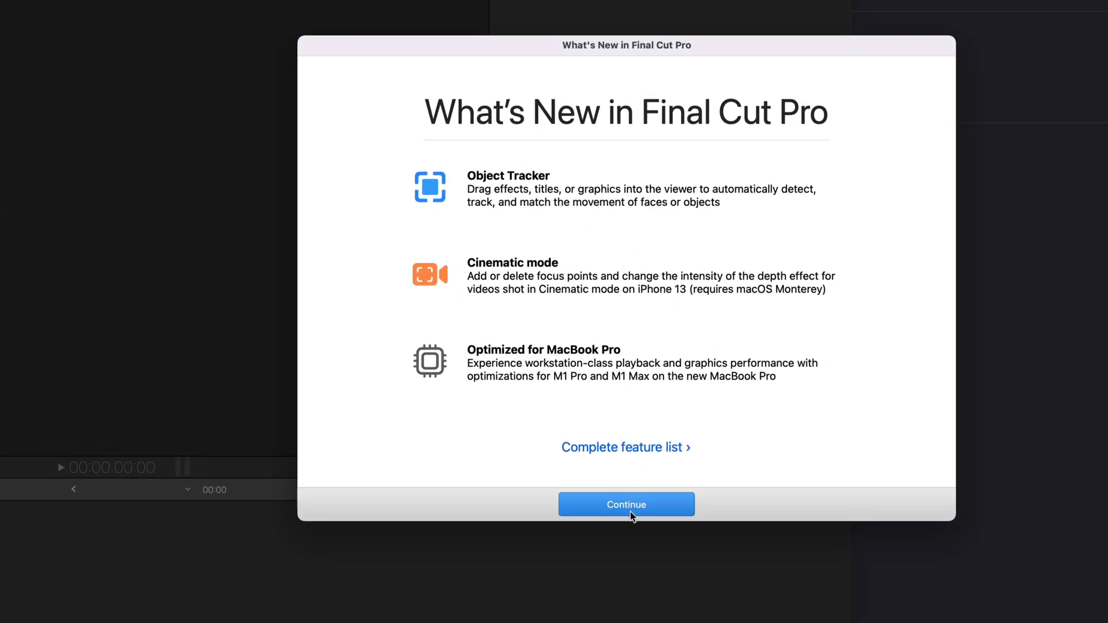
click(625, 504)
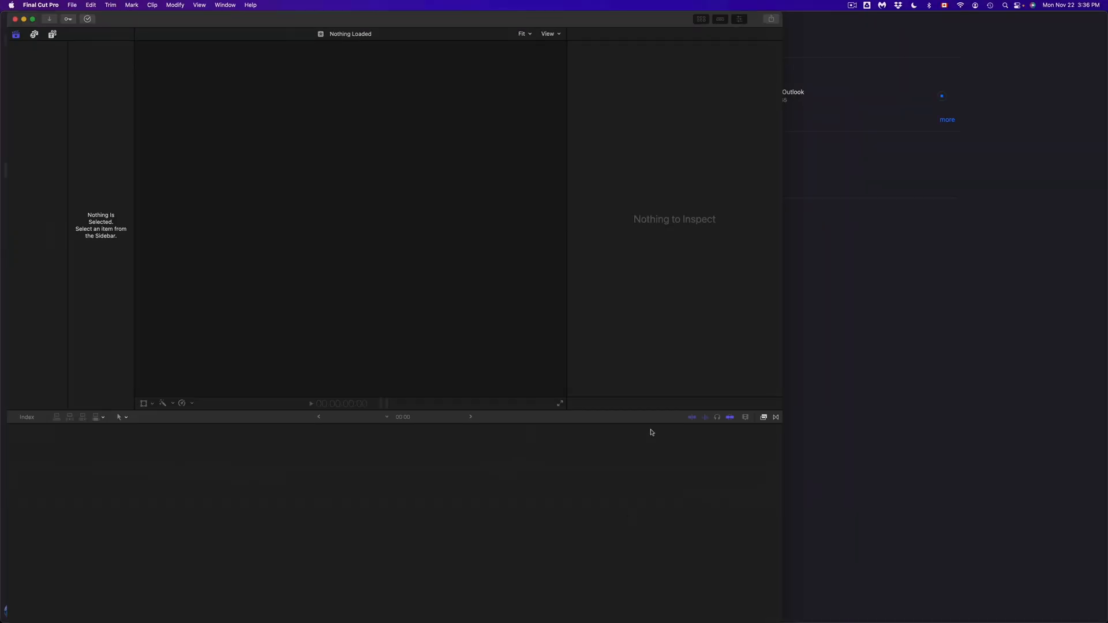
mouse_move(387, 166)
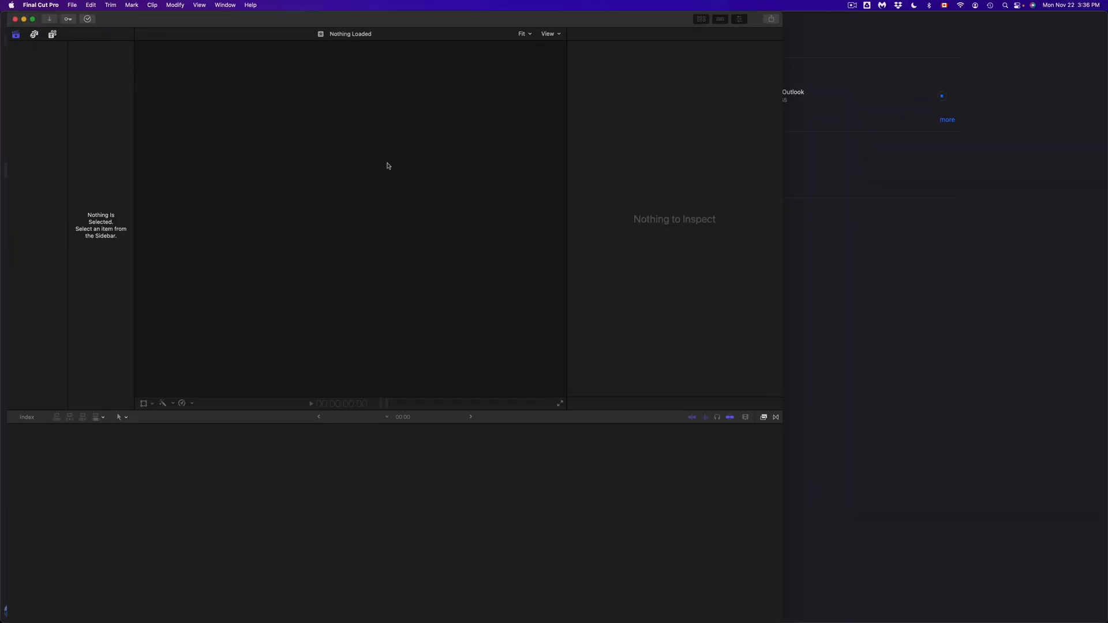